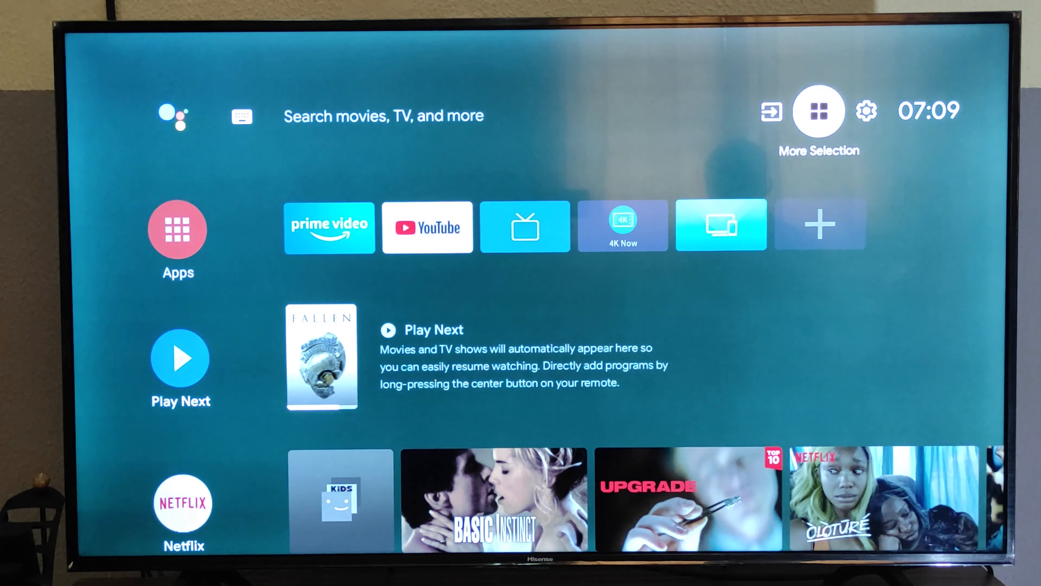
- Reach Remotes & Accessories in Settings and pair the JBL E40BT headset until it shows Connected
left_click(864, 111)
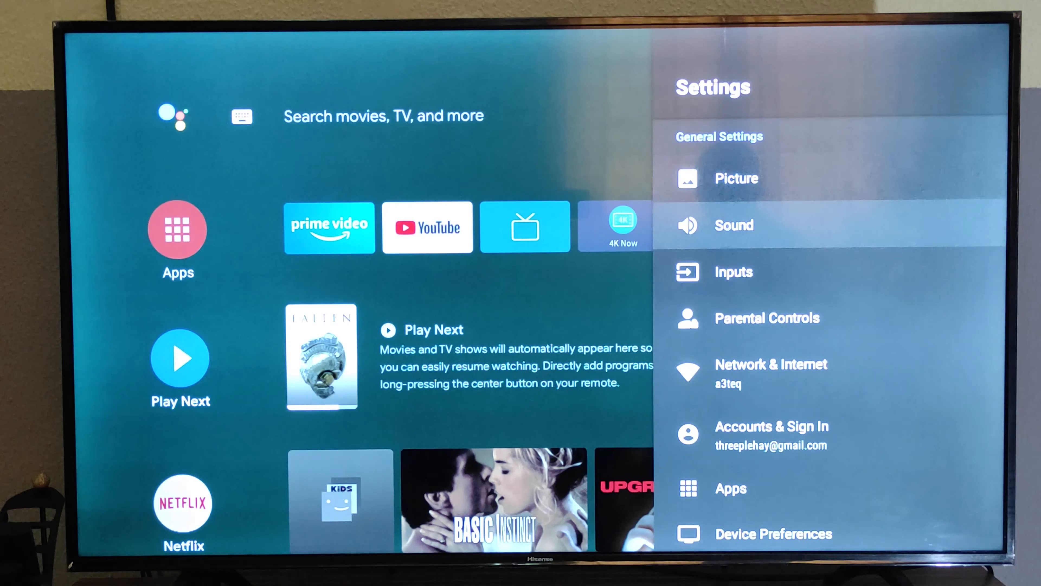
scroll("down", 3)
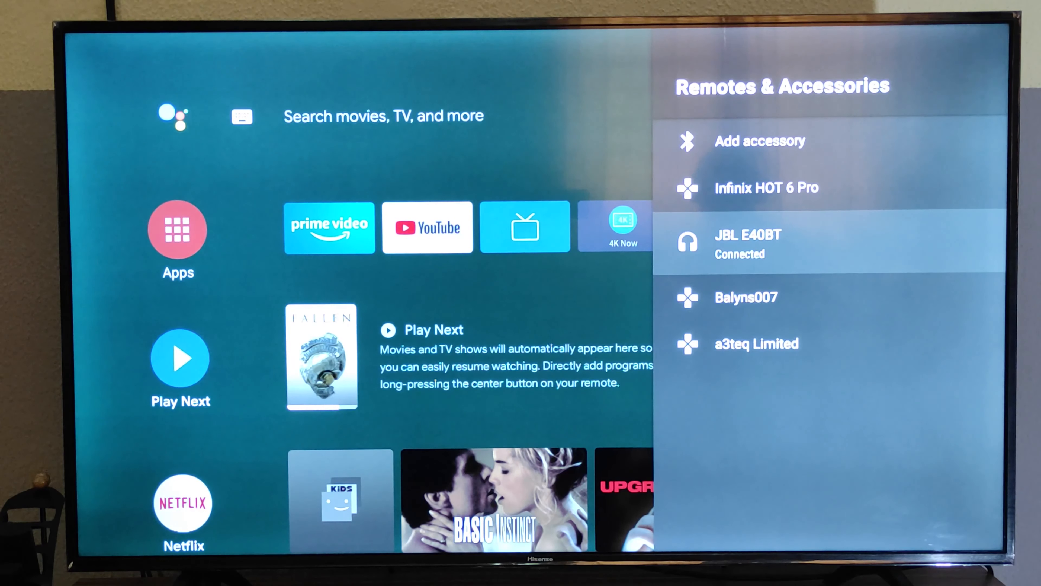
- Return home, launch YouTube and play the Tom and Jerry cartoon from Discover more
key("Back")
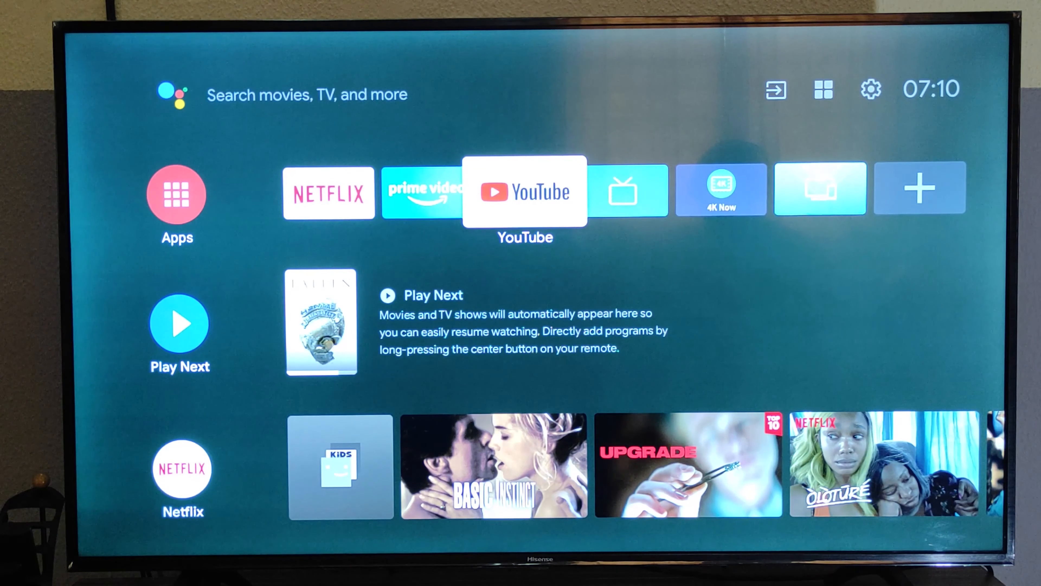
left_click(524, 191)
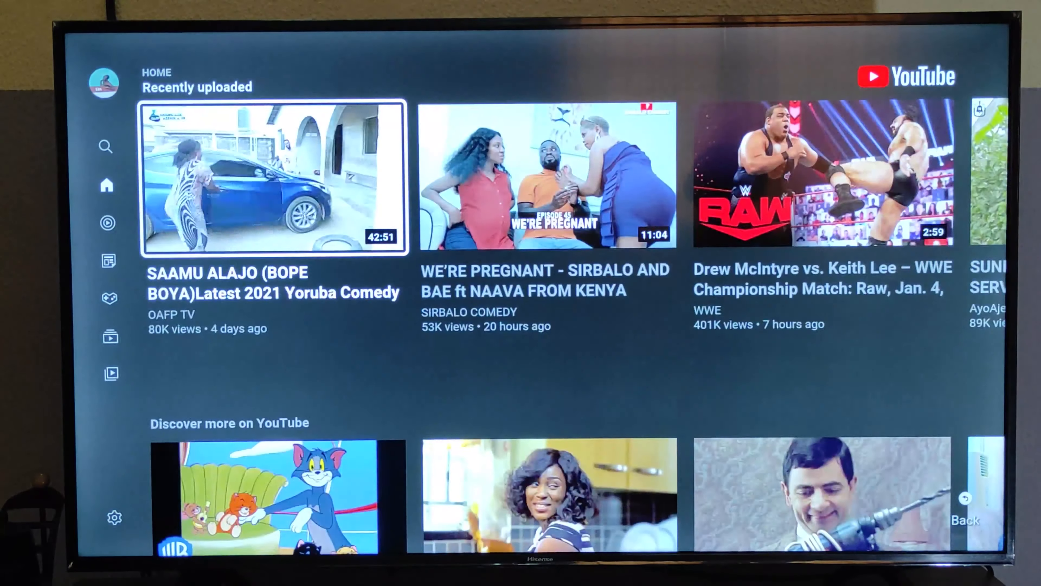
left_click(272, 495)
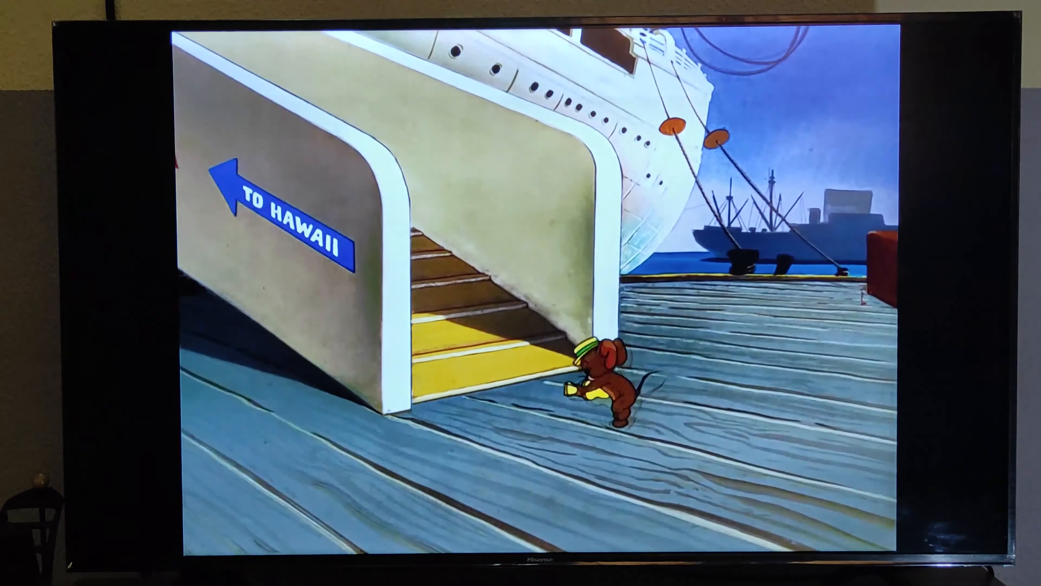